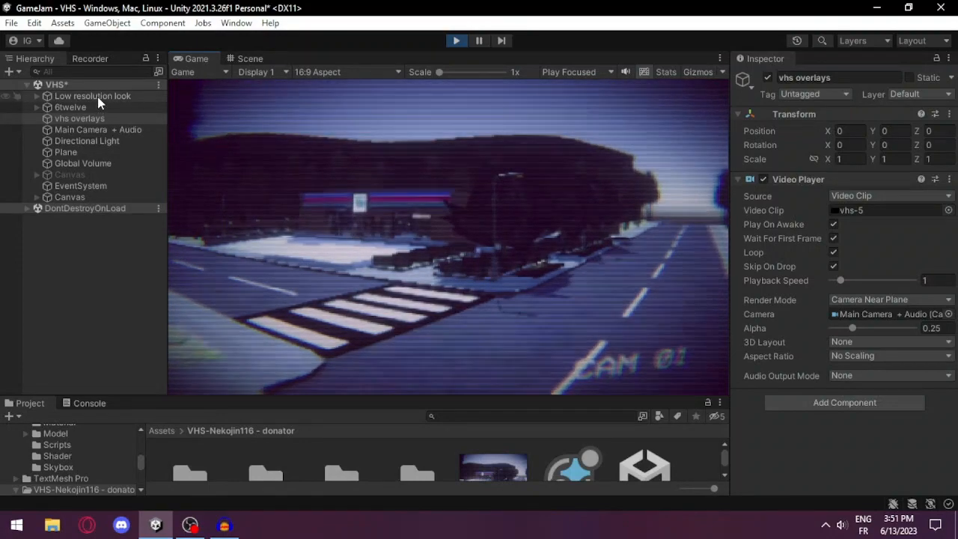
Inspect Low resolution look and 6twelve, then switch vhs overlays' clip to vhs-4
{"action": "left_click", "coordinate": [92, 96]}
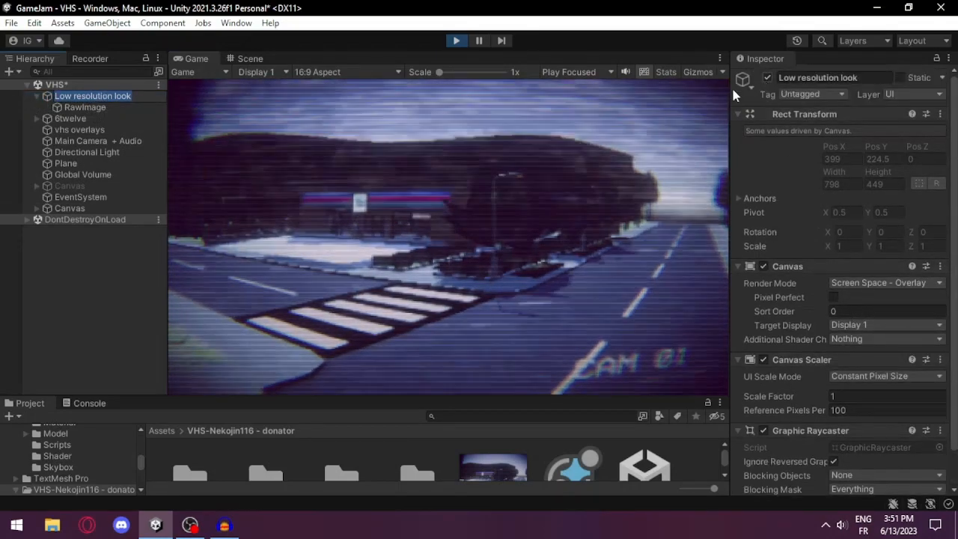
{"action": "left_click", "coordinate": [69, 119]}
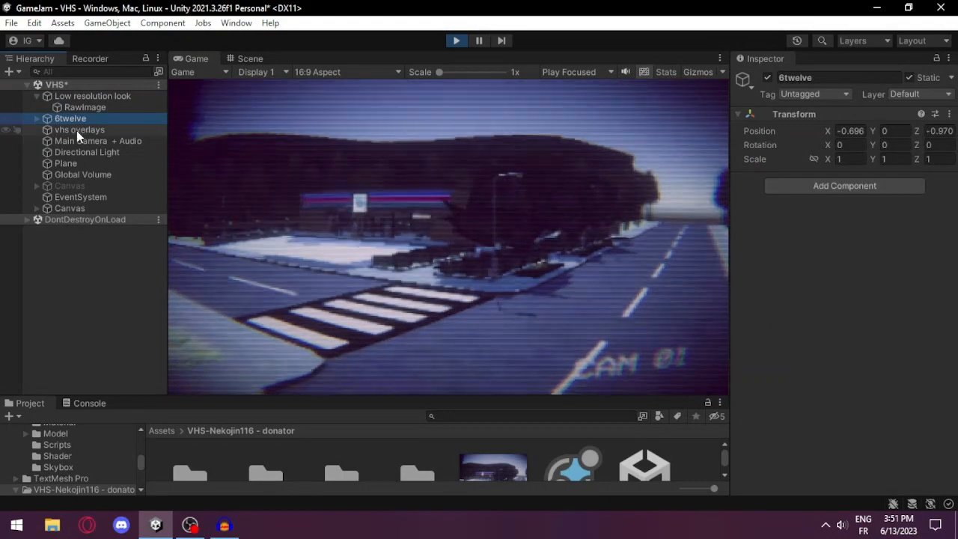
{"action": "left_click", "coordinate": [78, 129]}
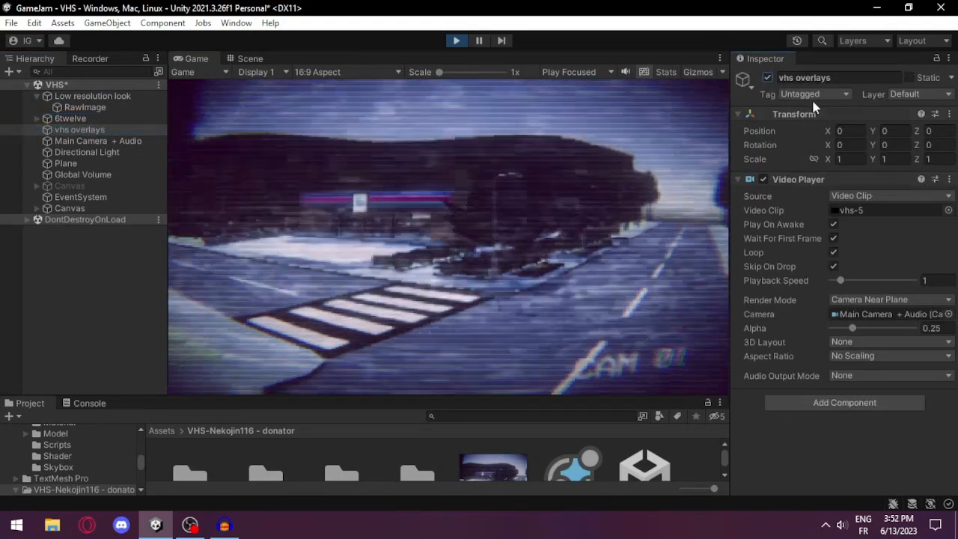
{"action": "left_click", "coordinate": [948, 210]}
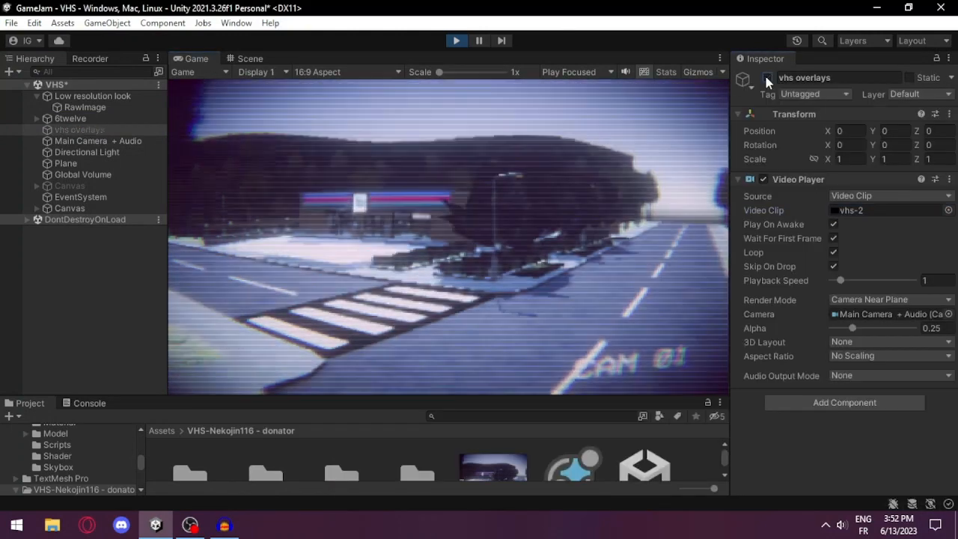
{"action": "left_click", "coordinate": [767, 78]}
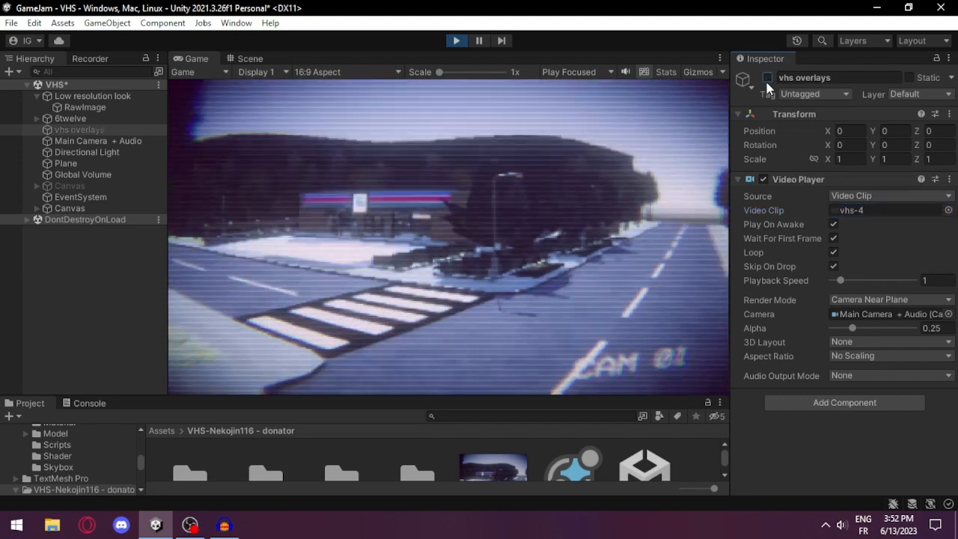
{"action": "left_click", "coordinate": [767, 77]}
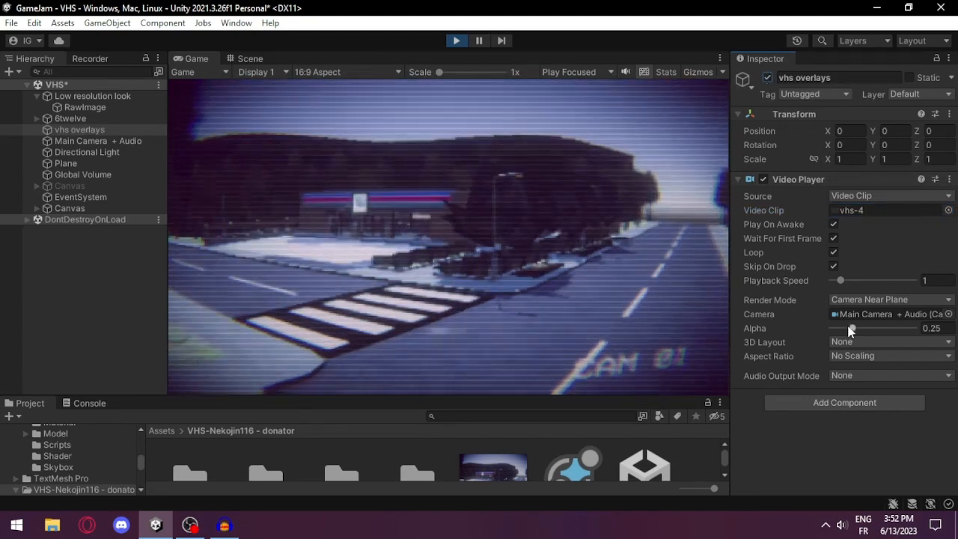
Settle the vhs overlays alpha near 0.45, then view Main Camera + Audio and Global Volume
{"action": "left_click_drag", "start_coordinate": [839, 328], "coordinate": [864, 328]}
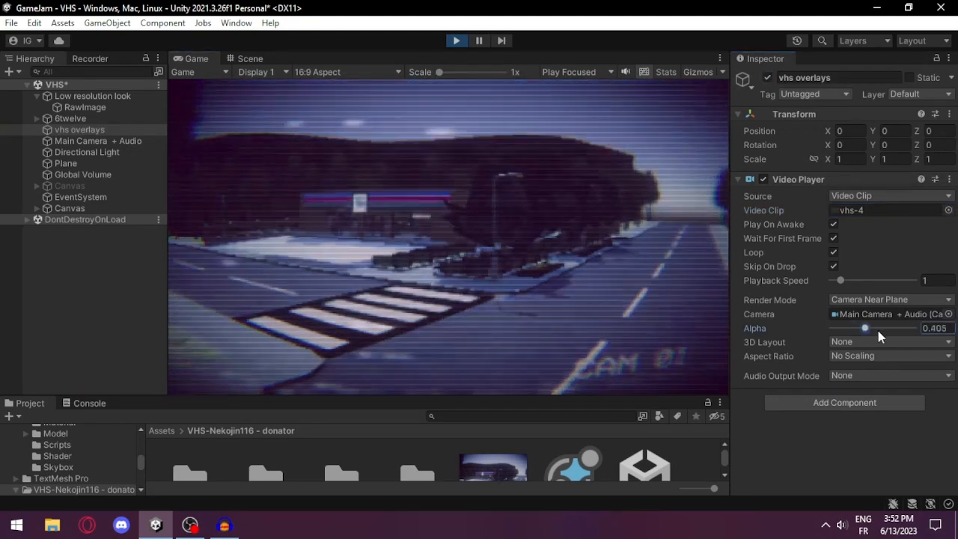
{"action": "left_click_drag", "start_coordinate": [865, 328], "coordinate": [841, 328]}
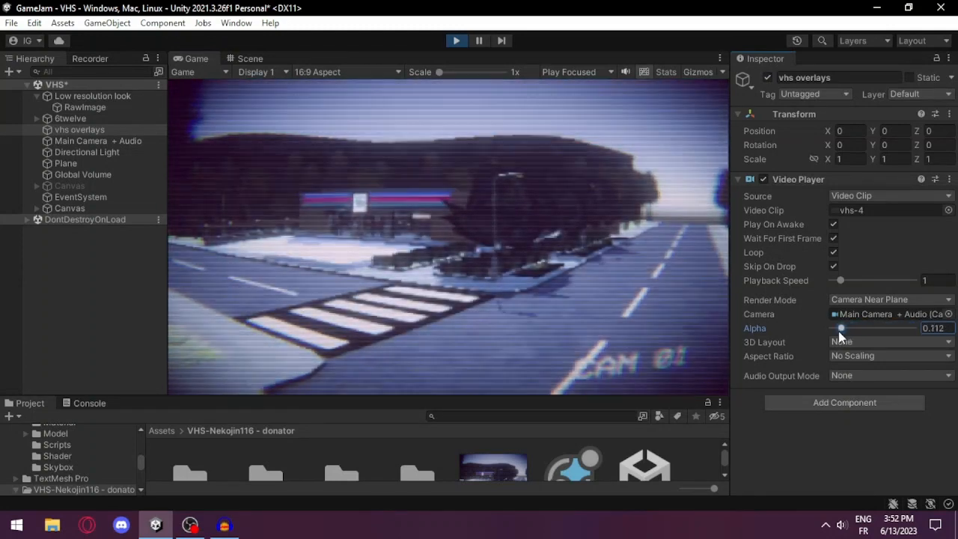
{"action": "left_click_drag", "start_coordinate": [841, 328], "coordinate": [871, 328]}
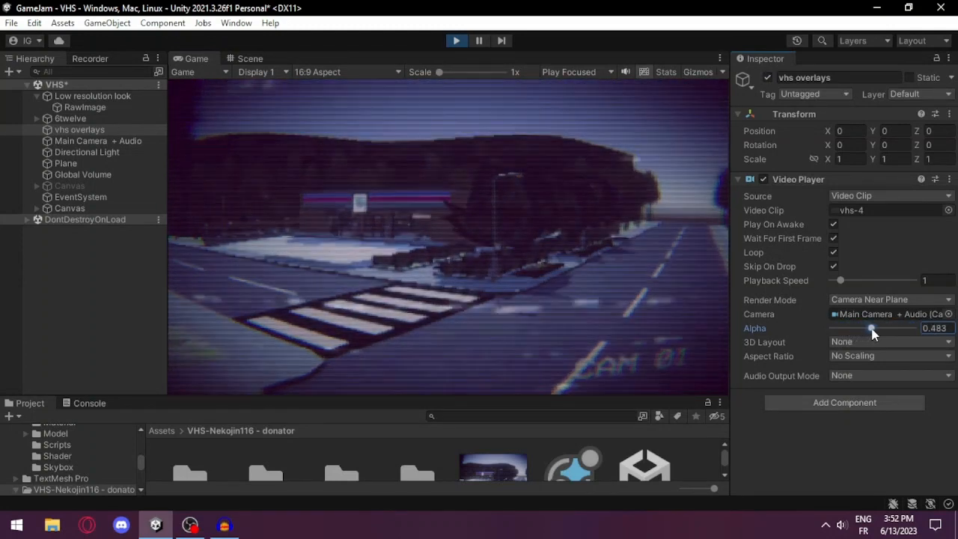
{"action": "left_click_drag", "start_coordinate": [874, 328], "coordinate": [868, 328]}
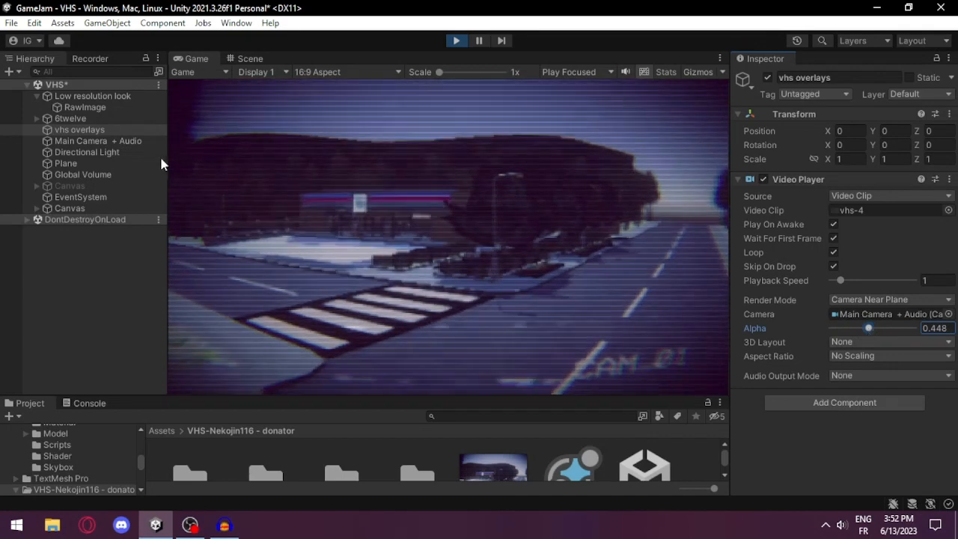
{"action": "left_click", "coordinate": [98, 140]}
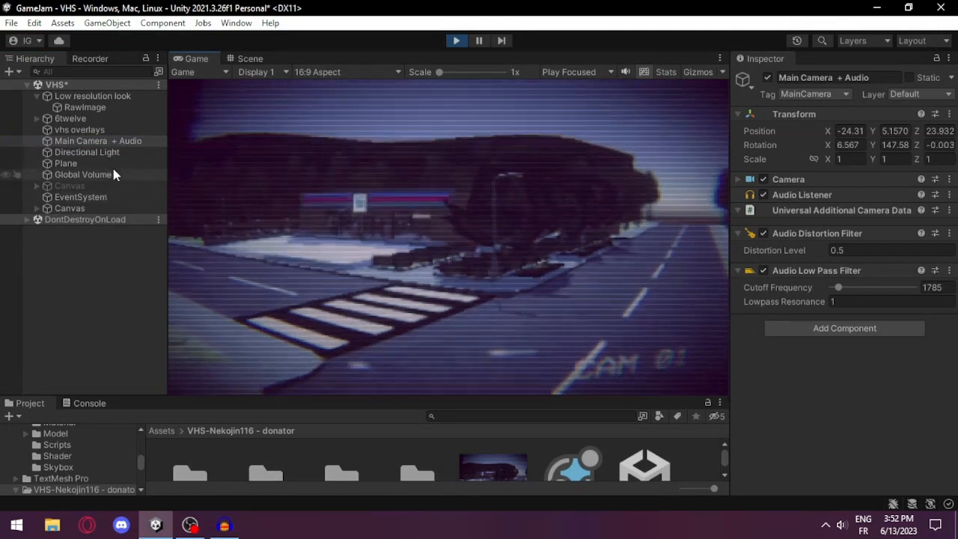
{"action": "left_click", "coordinate": [83, 174]}
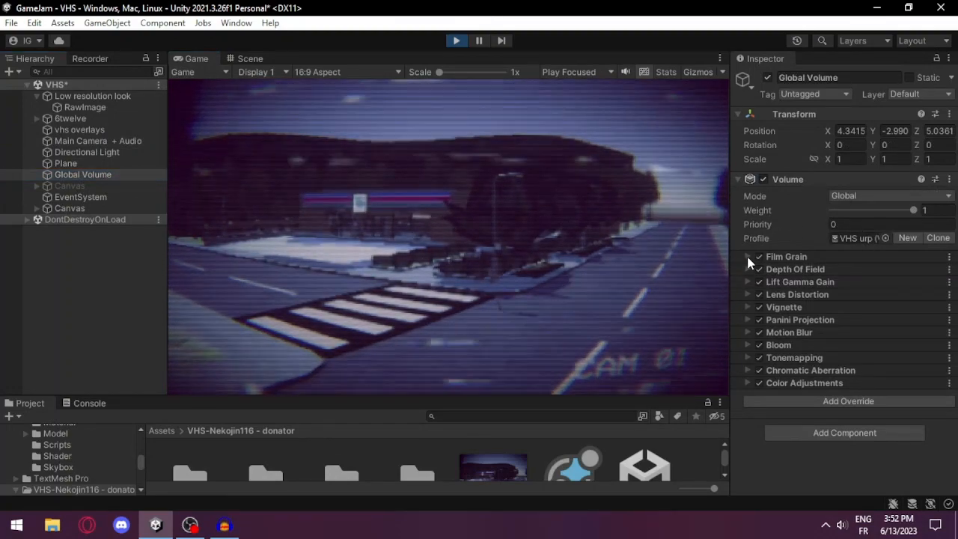
Lower Film Grain intensity from about 0.097 to 0.07, then expand Depth of Field
{"action": "left_click", "coordinate": [747, 256]}
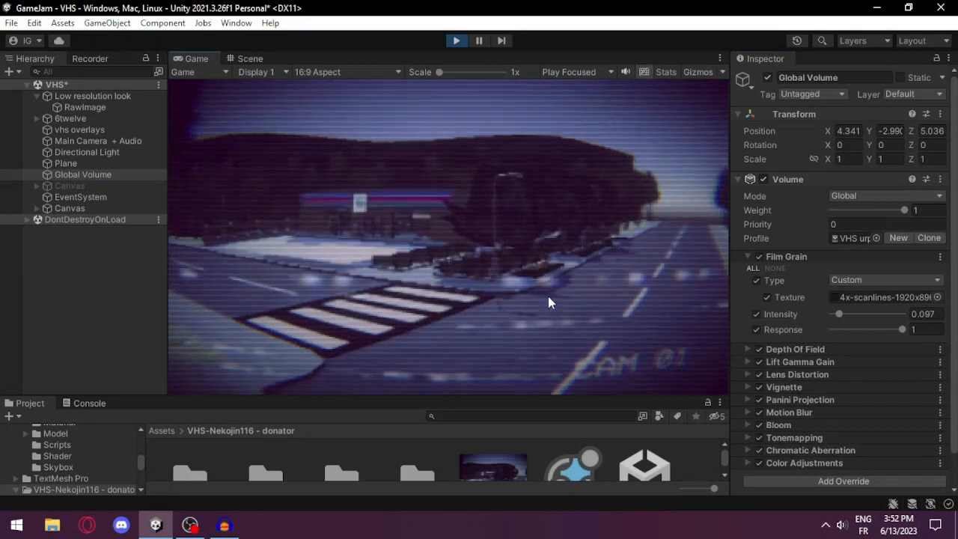
{"action": "left_click", "coordinate": [758, 256]}
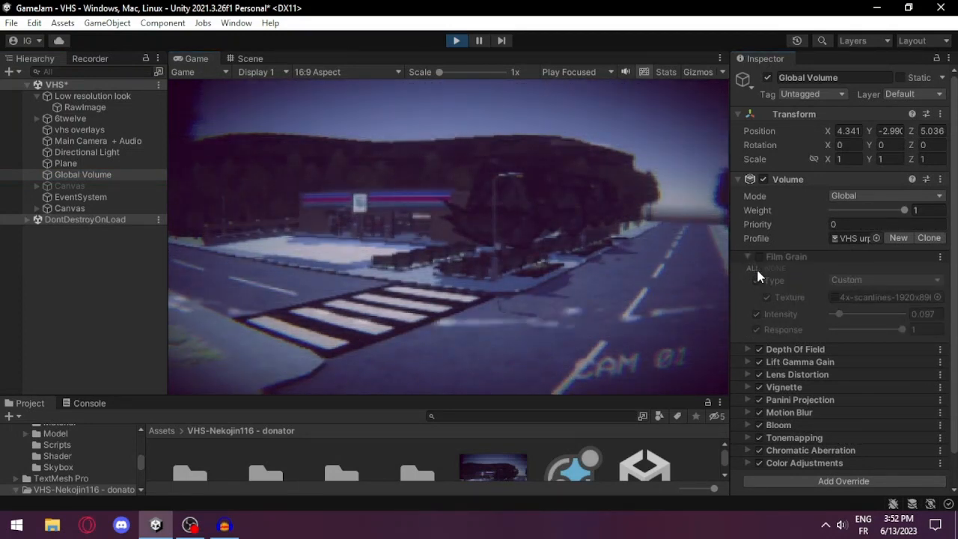
{"action": "left_click", "coordinate": [747, 256]}
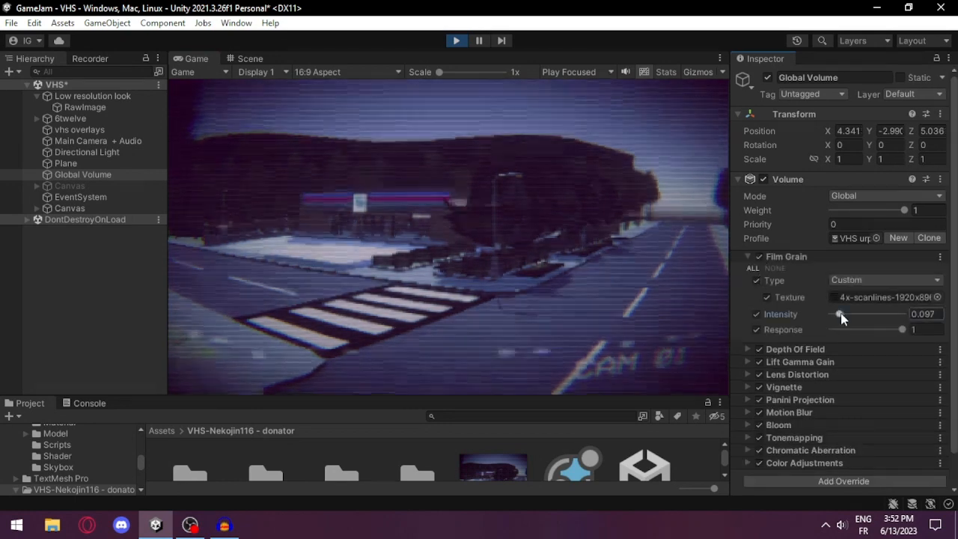
{"action": "left_click_drag", "start_coordinate": [840, 314], "coordinate": [831, 313]}
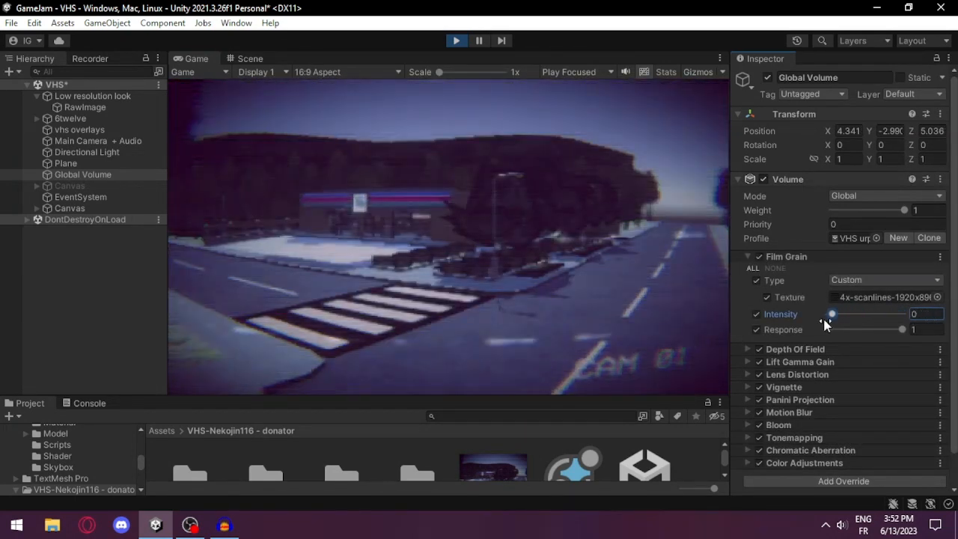
{"action": "left_click_drag", "start_coordinate": [831, 314], "coordinate": [837, 314]}
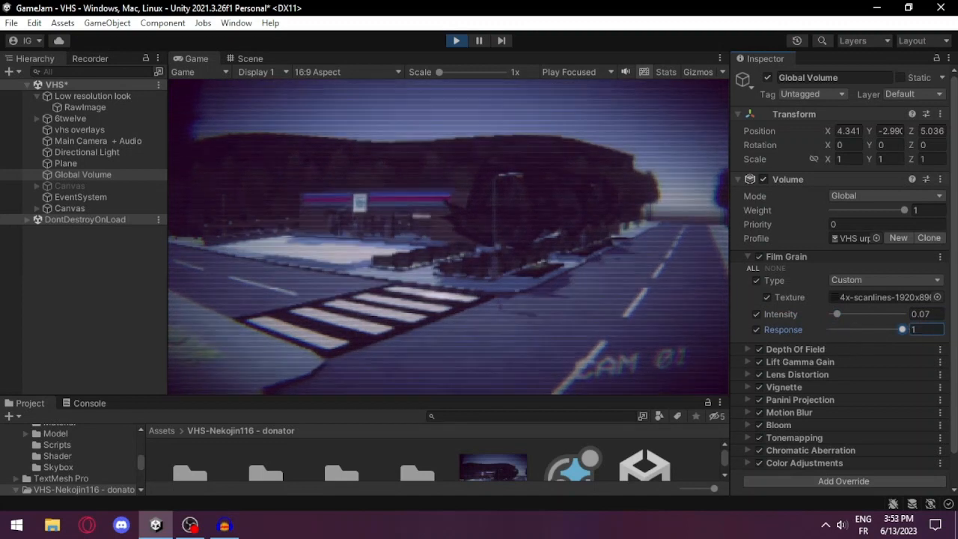
{"action": "left_click", "coordinate": [885, 279]}
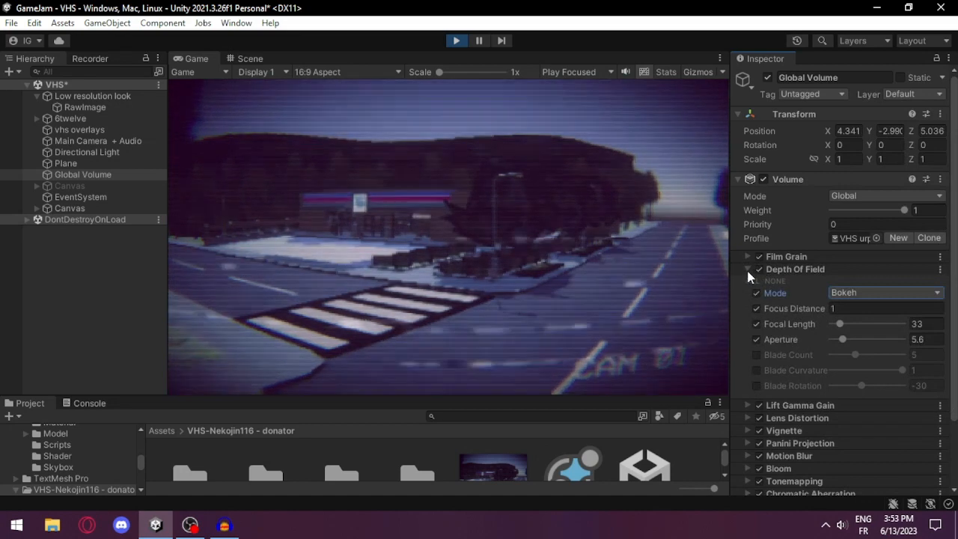
Expand Lens Distortion and try intensities up to 1 before settling on 0.4
{"action": "left_click", "coordinate": [748, 269]}
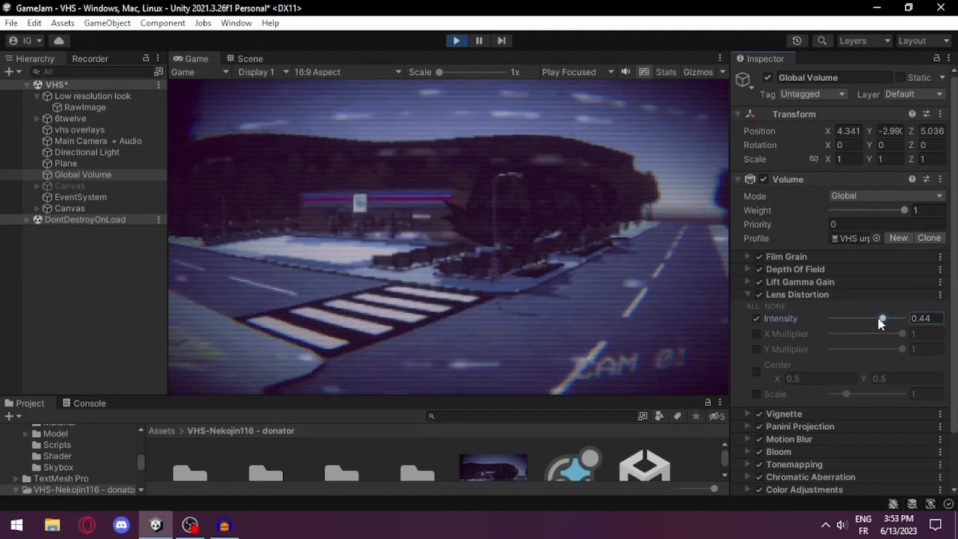
{"action": "left_click_drag", "start_coordinate": [881, 318], "coordinate": [901, 318]}
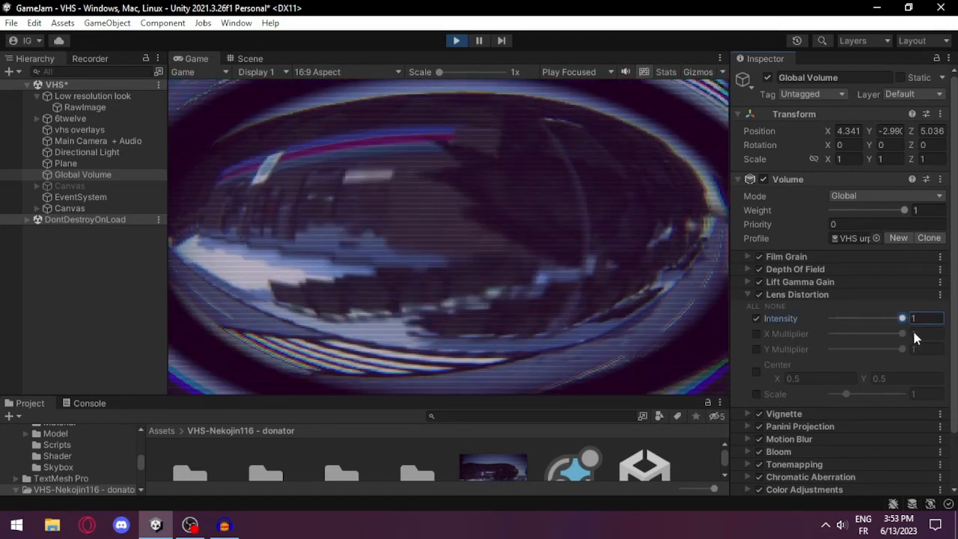
{"action": "left_click_drag", "start_coordinate": [901, 318], "coordinate": [879, 318]}
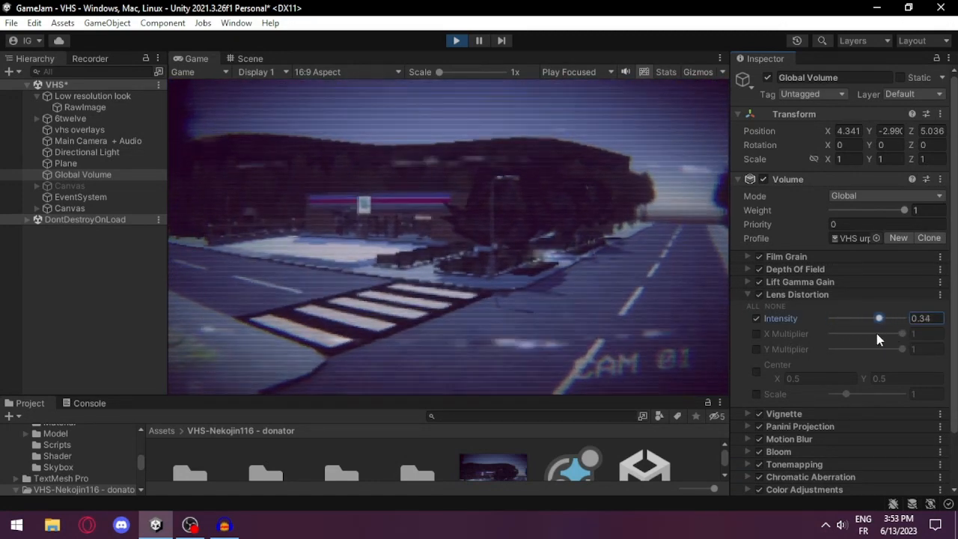
{"action": "left_click_drag", "start_coordinate": [878, 318], "coordinate": [881, 318]}
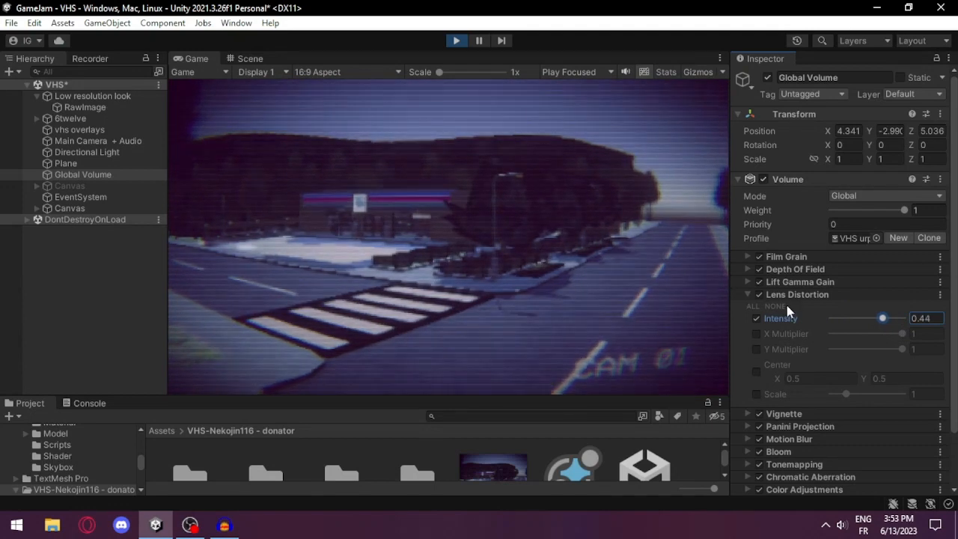
{"action": "left_click_drag", "start_coordinate": [882, 318], "coordinate": [885, 317]}
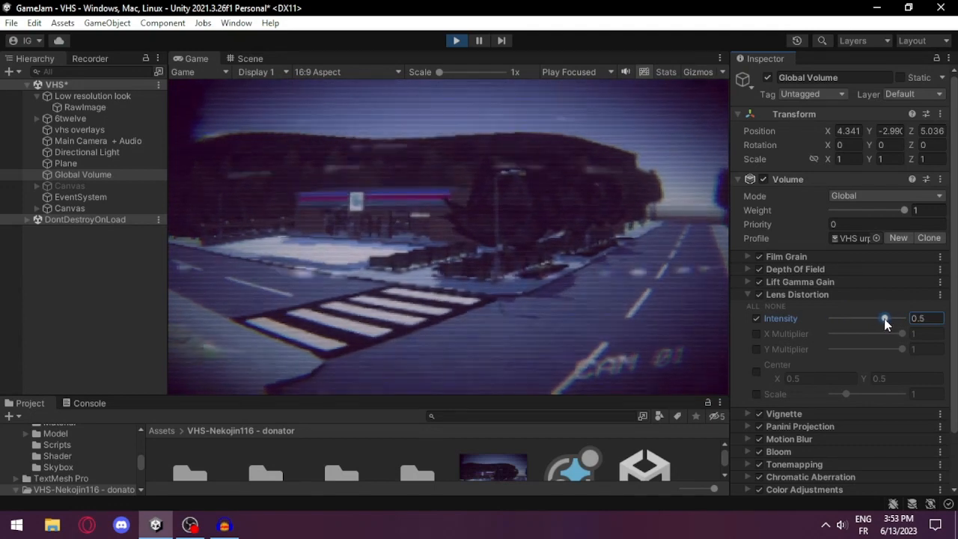
{"action": "left_click_drag", "start_coordinate": [884, 318], "coordinate": [880, 318]}
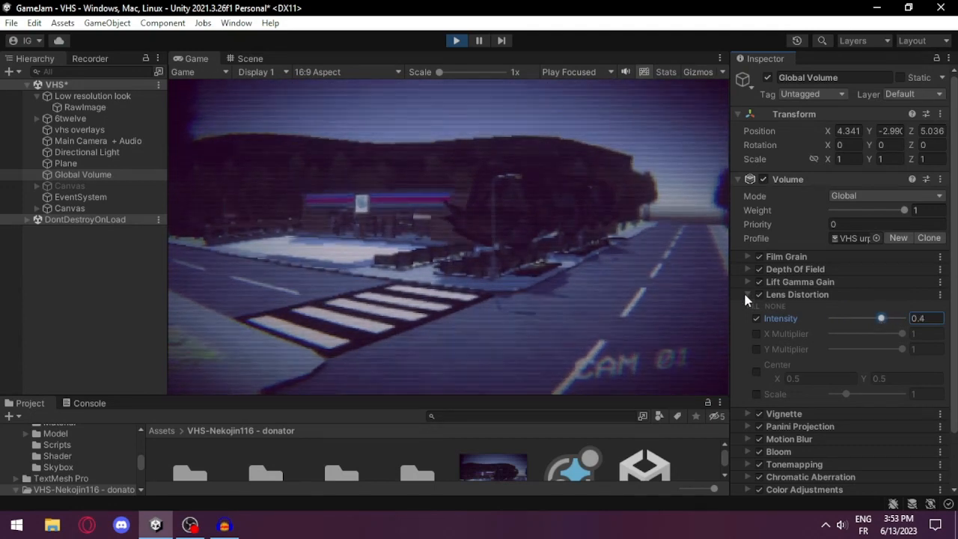
Expand and collapse the Vignette, Panini Projection, Motion Blur, Bloom and Tonemapping overrides
{"action": "left_click", "coordinate": [748, 307]}
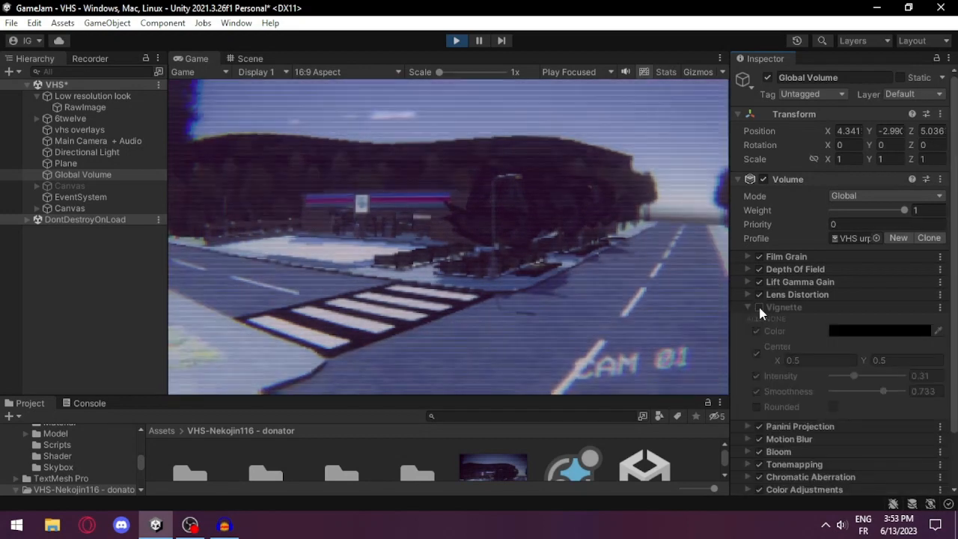
{"action": "left_click", "coordinate": [747, 306]}
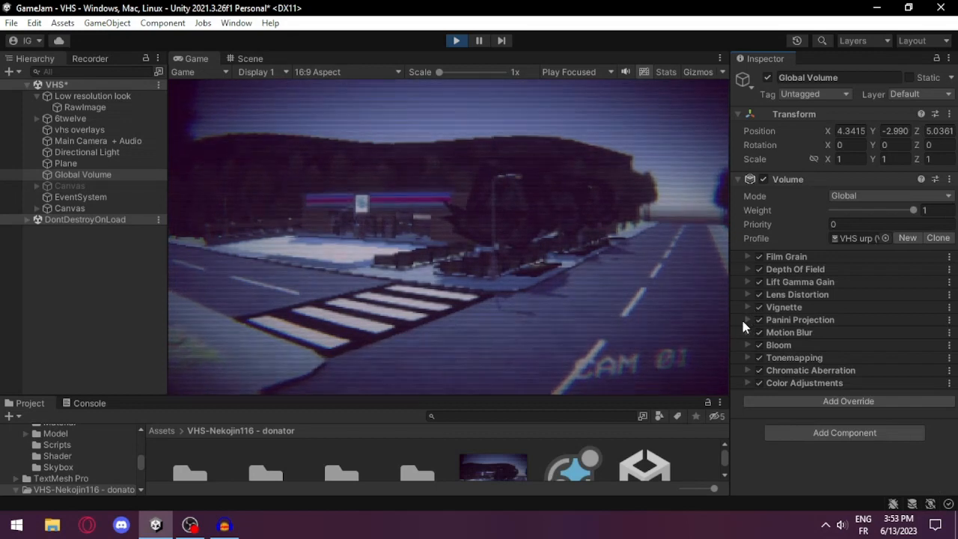
{"action": "left_click", "coordinate": [747, 319]}
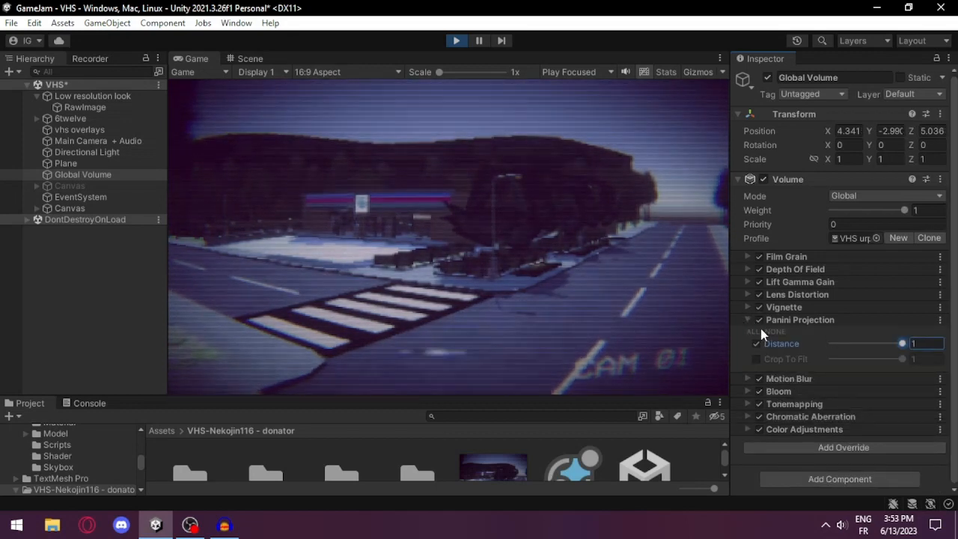
{"action": "left_click", "coordinate": [755, 359]}
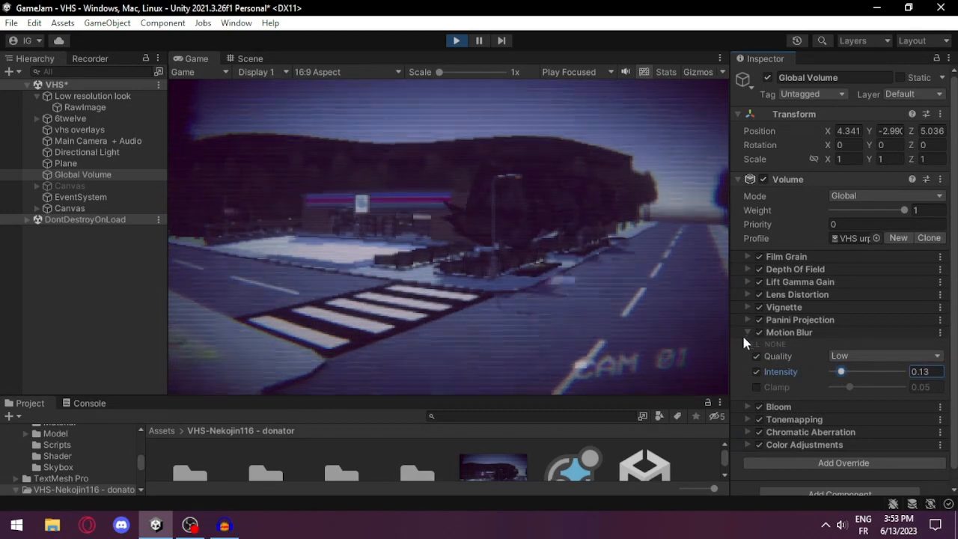
{"action": "left_click", "coordinate": [747, 332]}
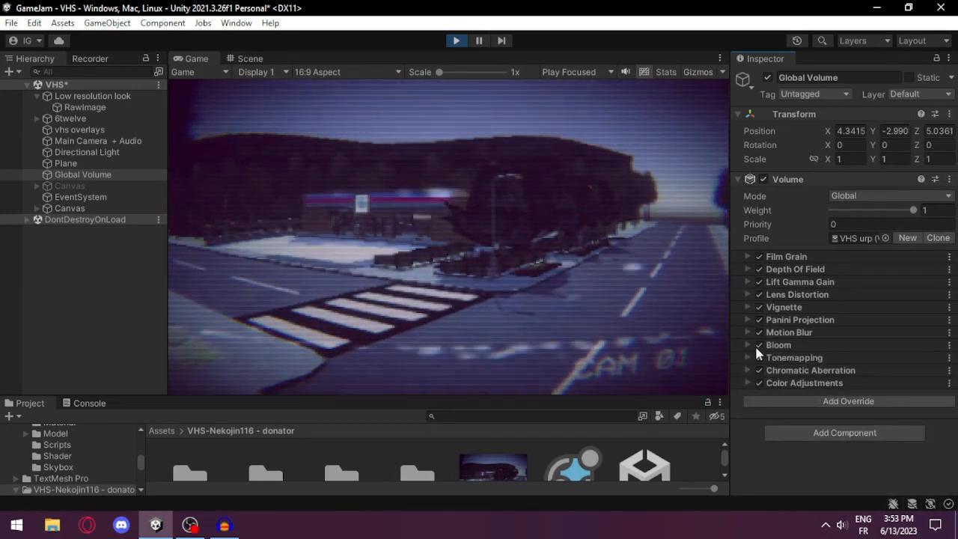
{"action": "left_click", "coordinate": [778, 344]}
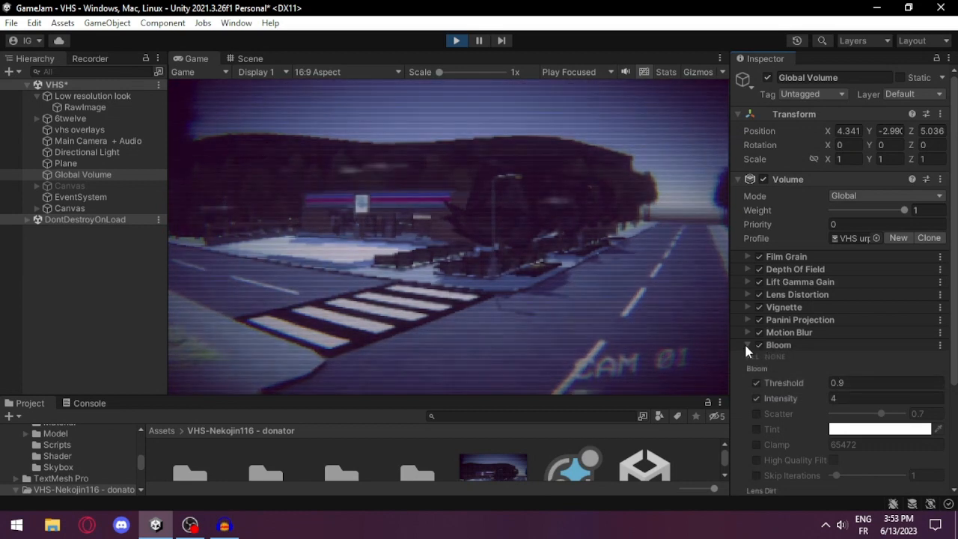
{"action": "left_click", "coordinate": [748, 345]}
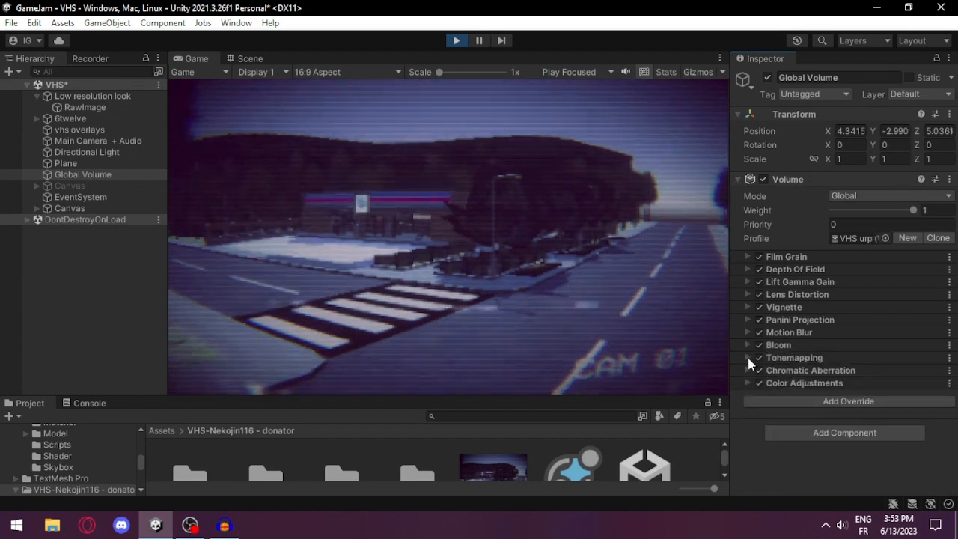
{"action": "left_click", "coordinate": [747, 357]}
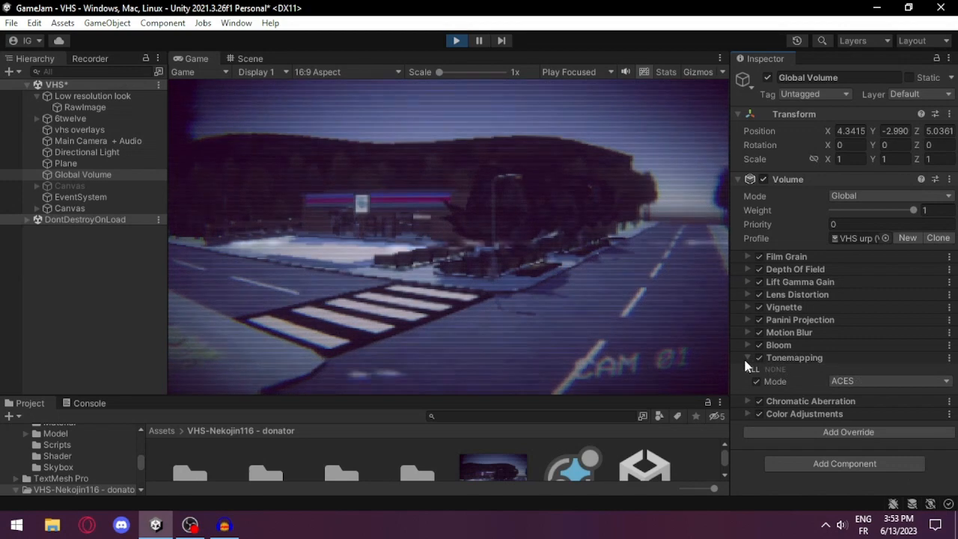
{"action": "left_click", "coordinate": [748, 370]}
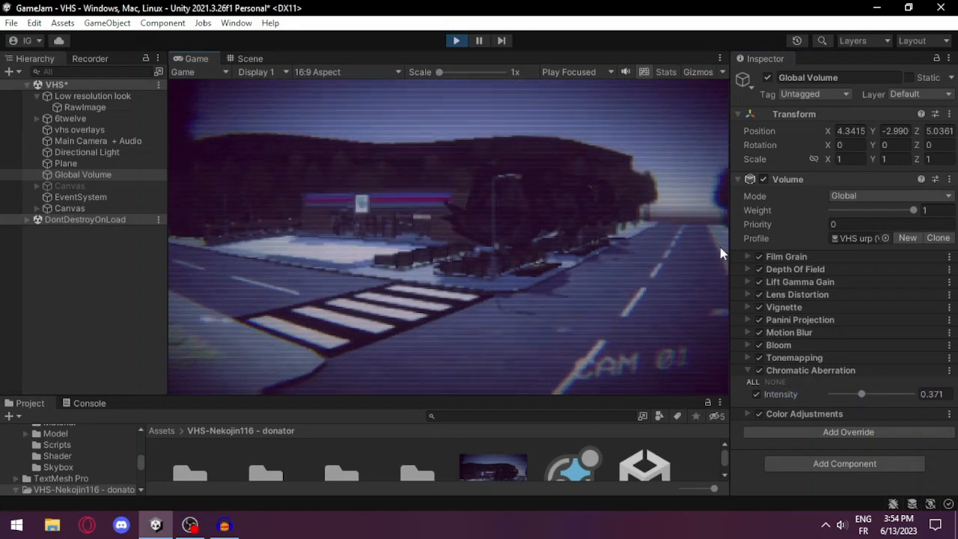
{"action": "mouse_move", "coordinate": [630, 390]}
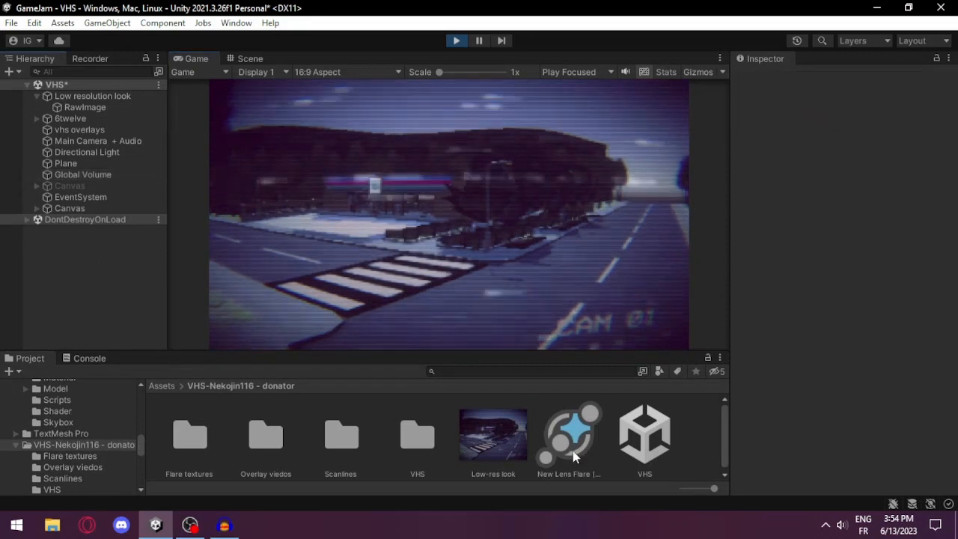
Inspect the New Lens Flare (SRP) asset and open the Flare textures folder
{"action": "left_click", "coordinate": [568, 434]}
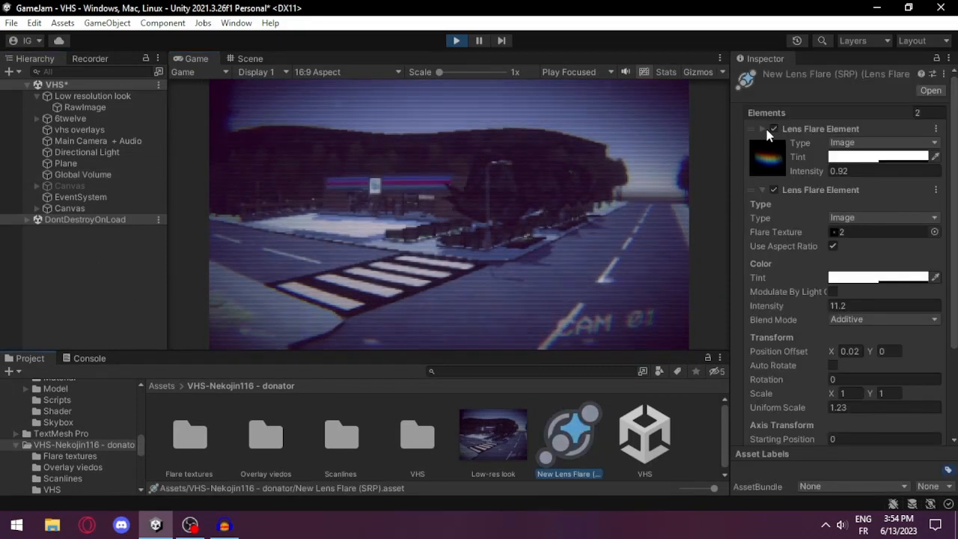
{"action": "left_click", "coordinate": [189, 436]}
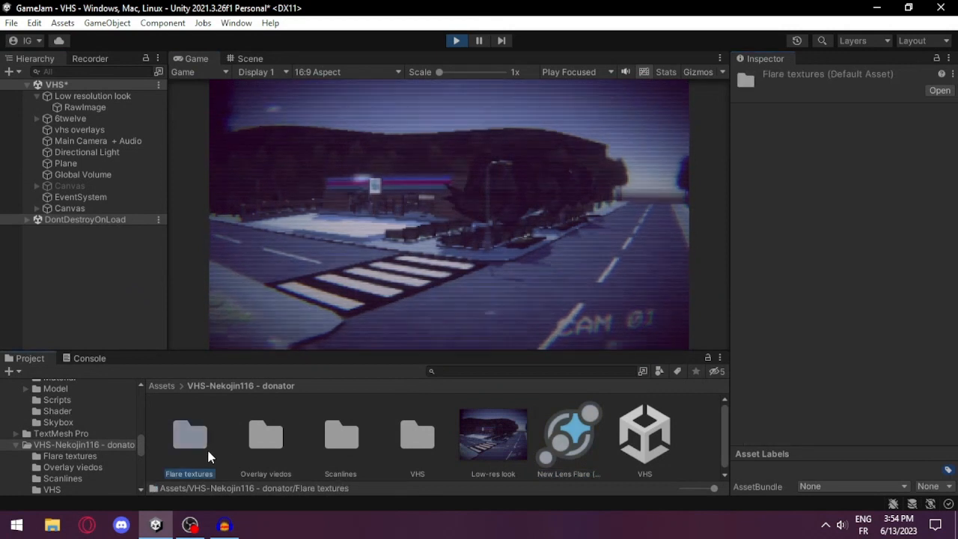
{"action": "double_click", "coordinate": [190, 434]}
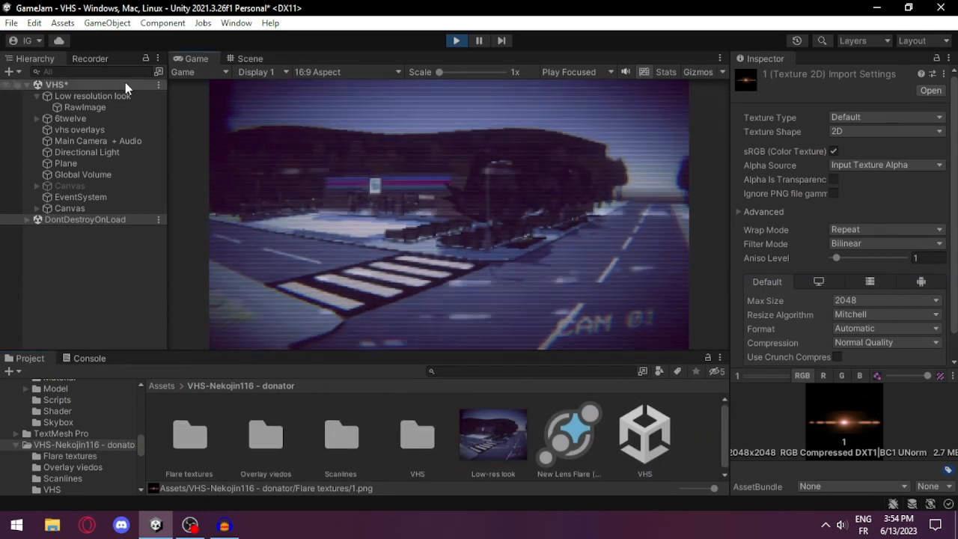
Open the VHS scene from the VHS-Nekojin116 free folder, answering the save prompt
{"action": "left_click", "coordinate": [92, 96]}
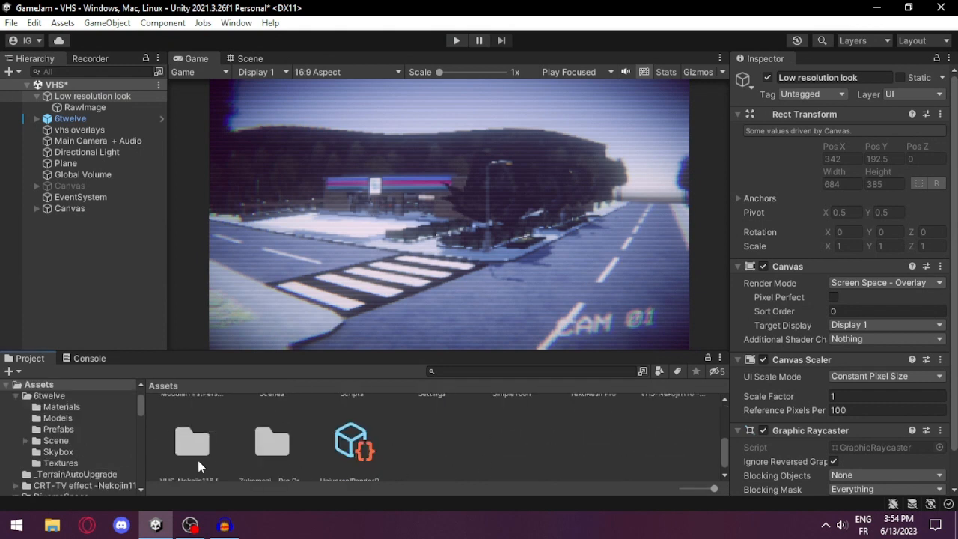
{"action": "double_click", "coordinate": [493, 434]}
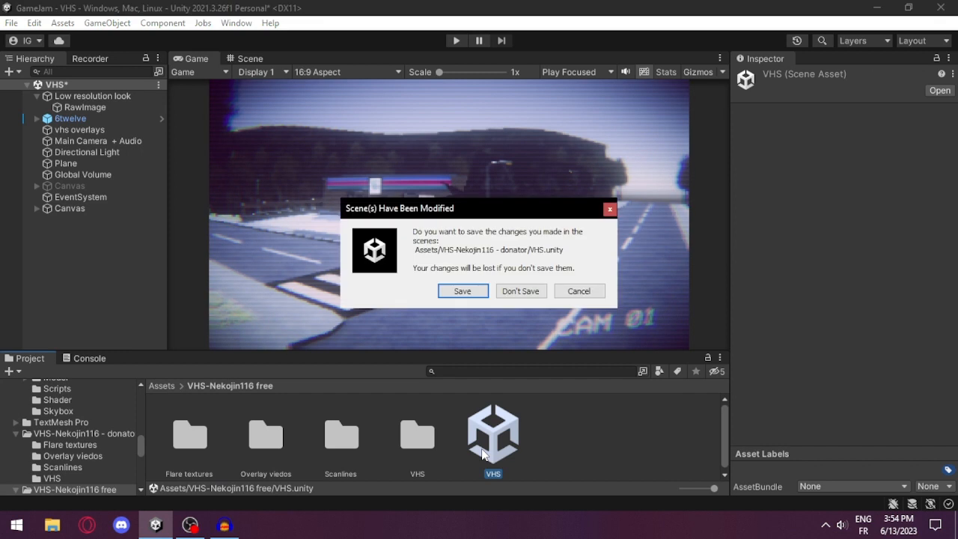
{"action": "left_click", "coordinate": [462, 290]}
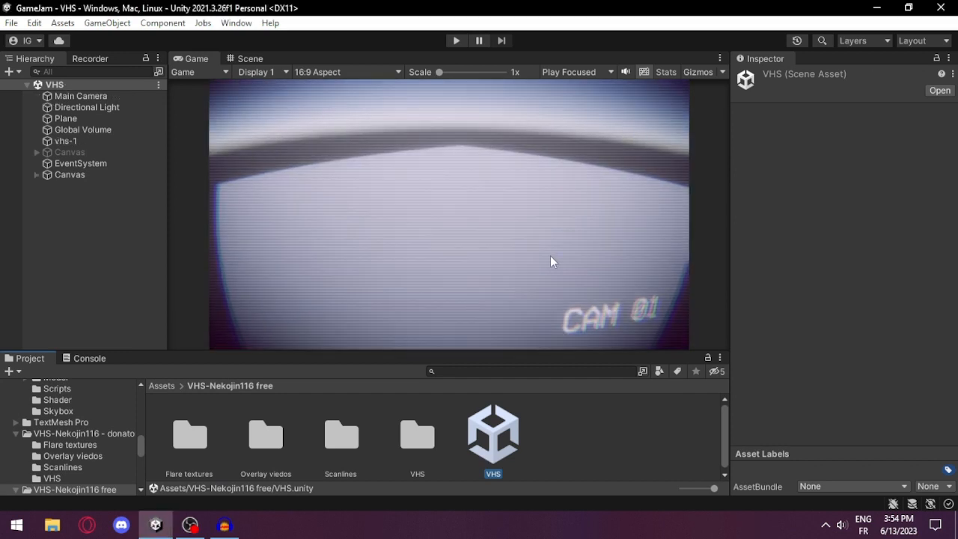
Inspect Main Camera, vhs-1 (vhs-4 clip at 0.3 alpha) and Global Volume in the free scene
{"action": "left_click", "coordinate": [81, 96]}
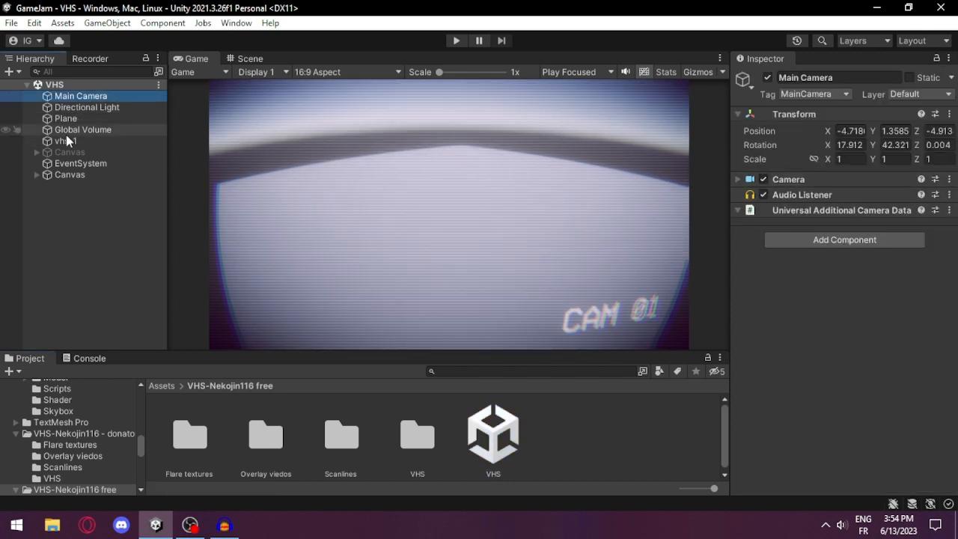
{"action": "left_click", "coordinate": [65, 141]}
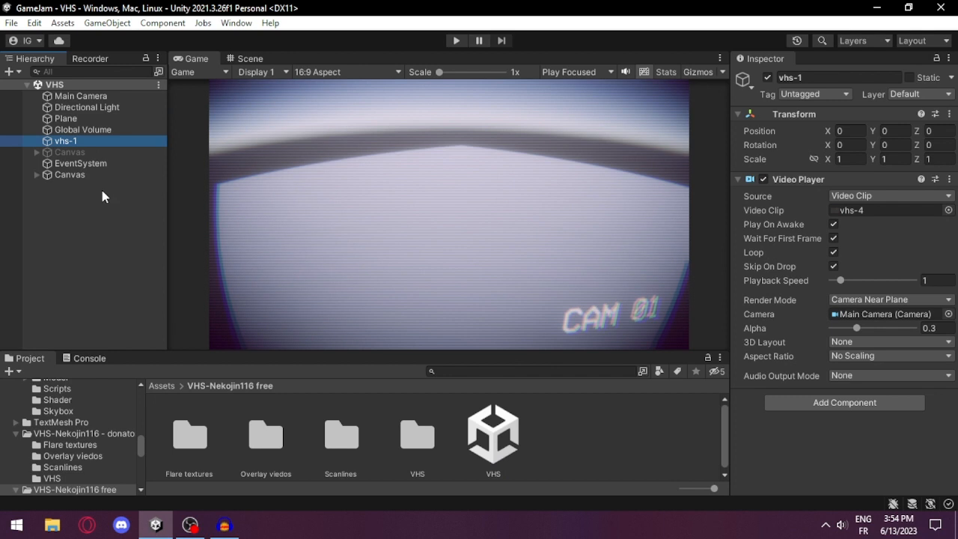
{"action": "left_click", "coordinate": [83, 129]}
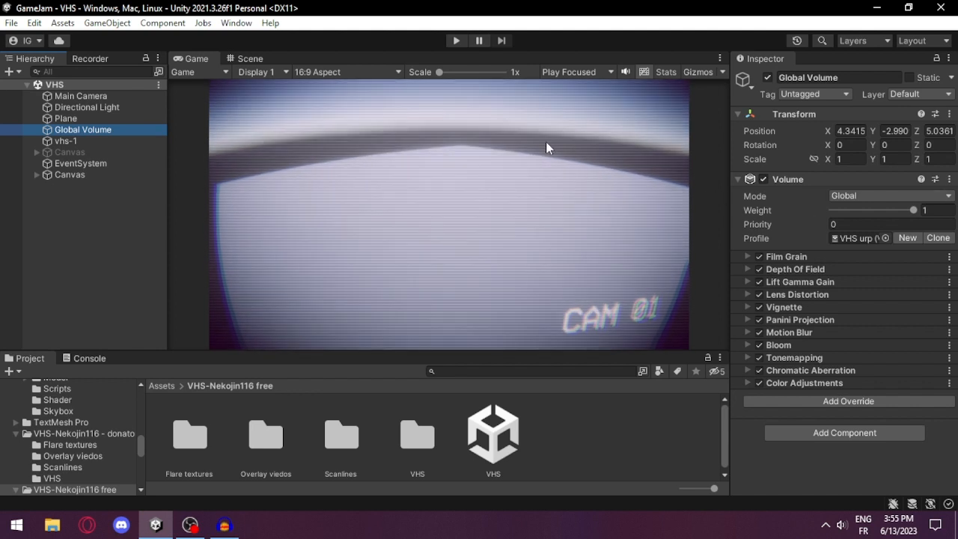
{"action": "mouse_move", "coordinate": [529, 177]}
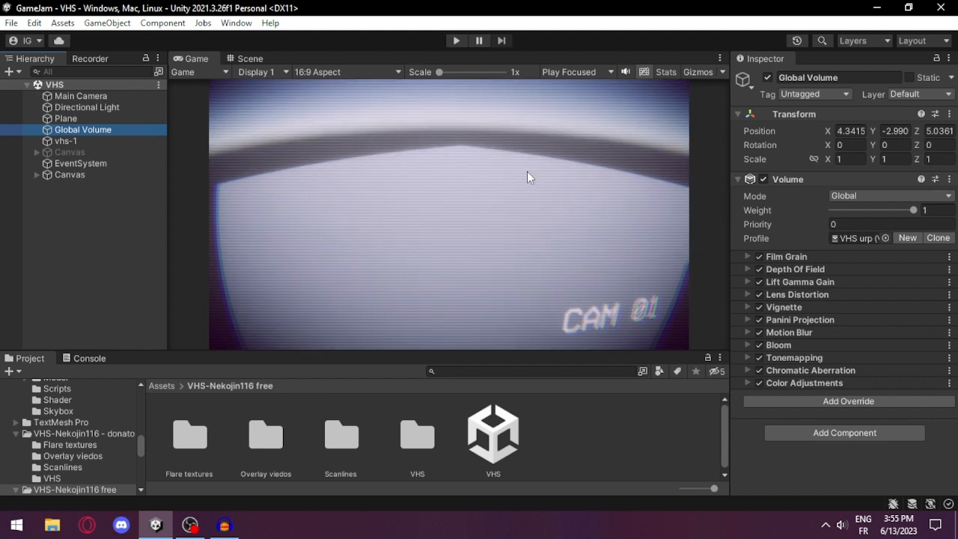
{"action": "mouse_move", "coordinate": [262, 334]}
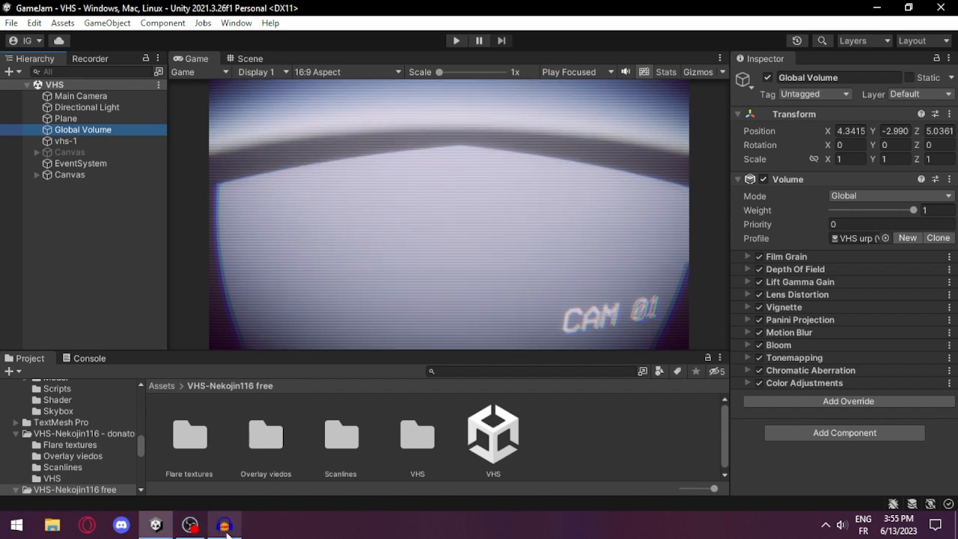
{"action": "mouse_move", "coordinate": [339, 452]}
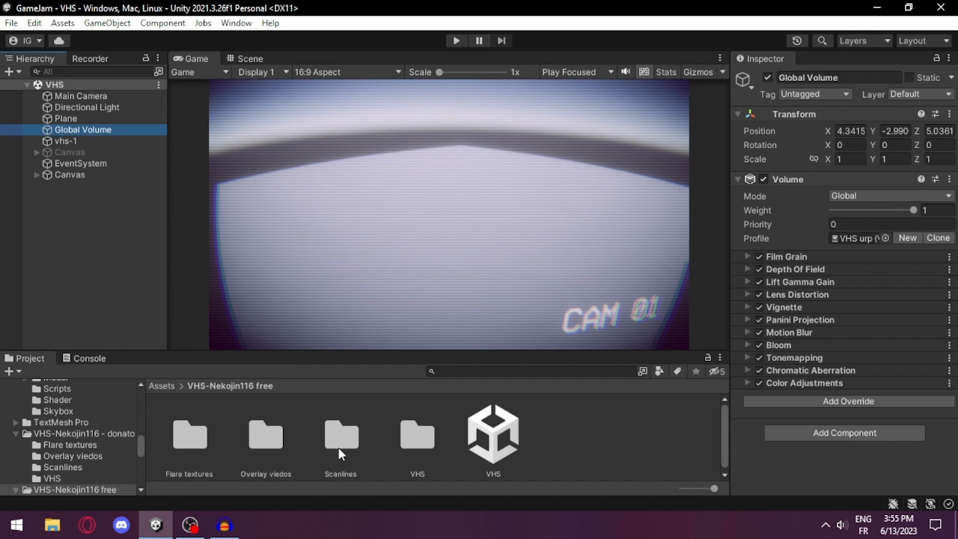